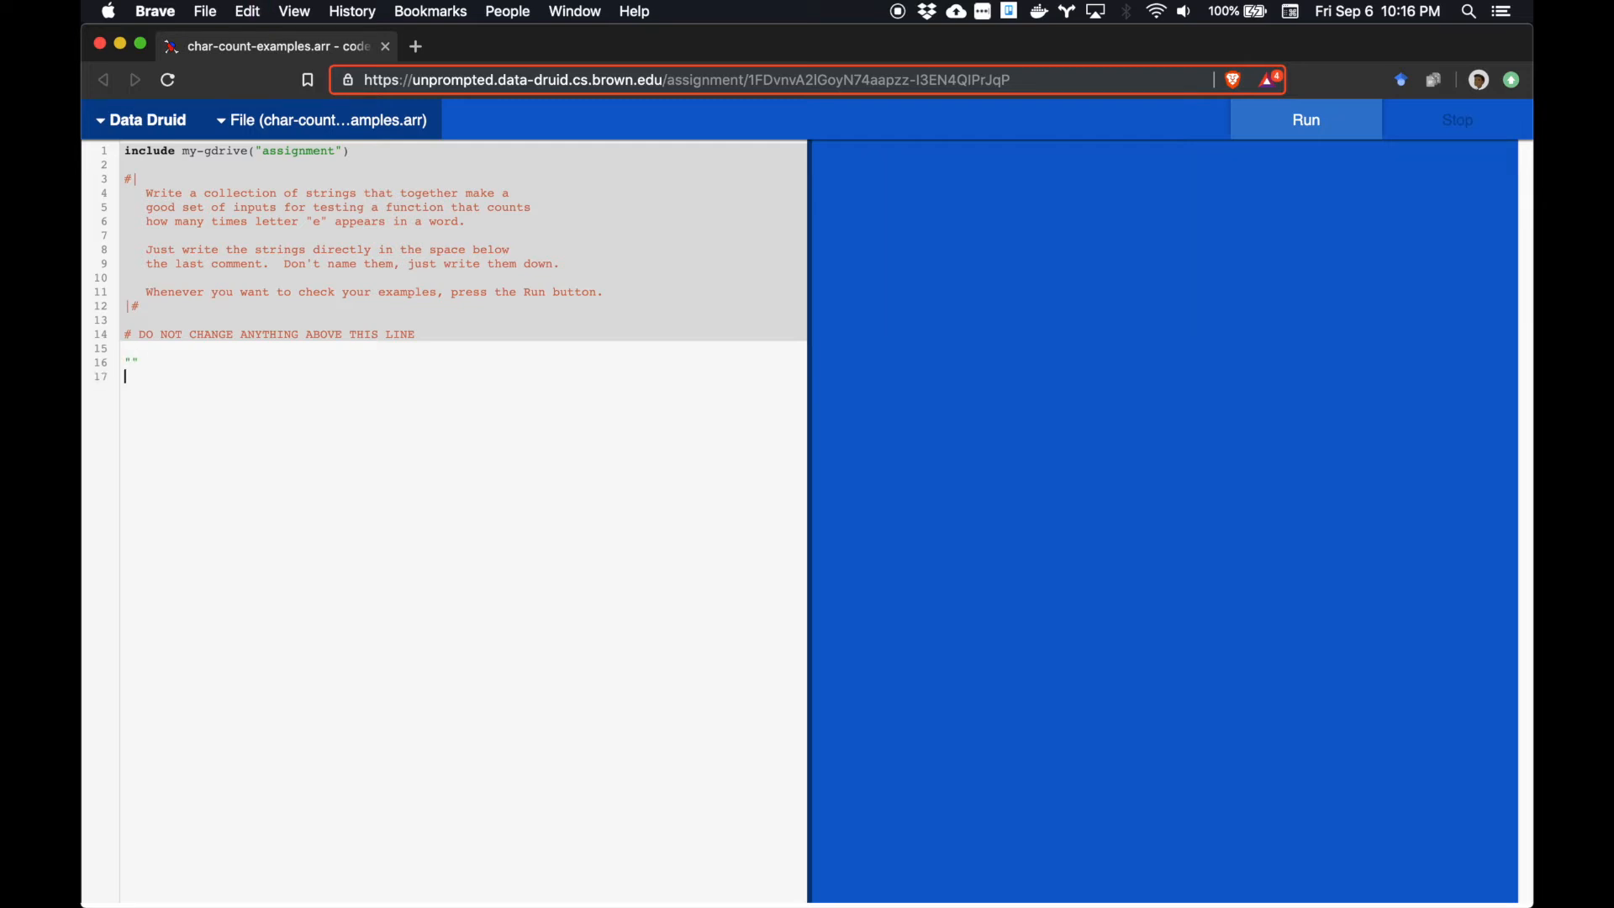
Run the empty-string example through Data Druid, satisfying 1 of 5 predicates.
{"action": "left_click", "coordinate": [1306, 119]}
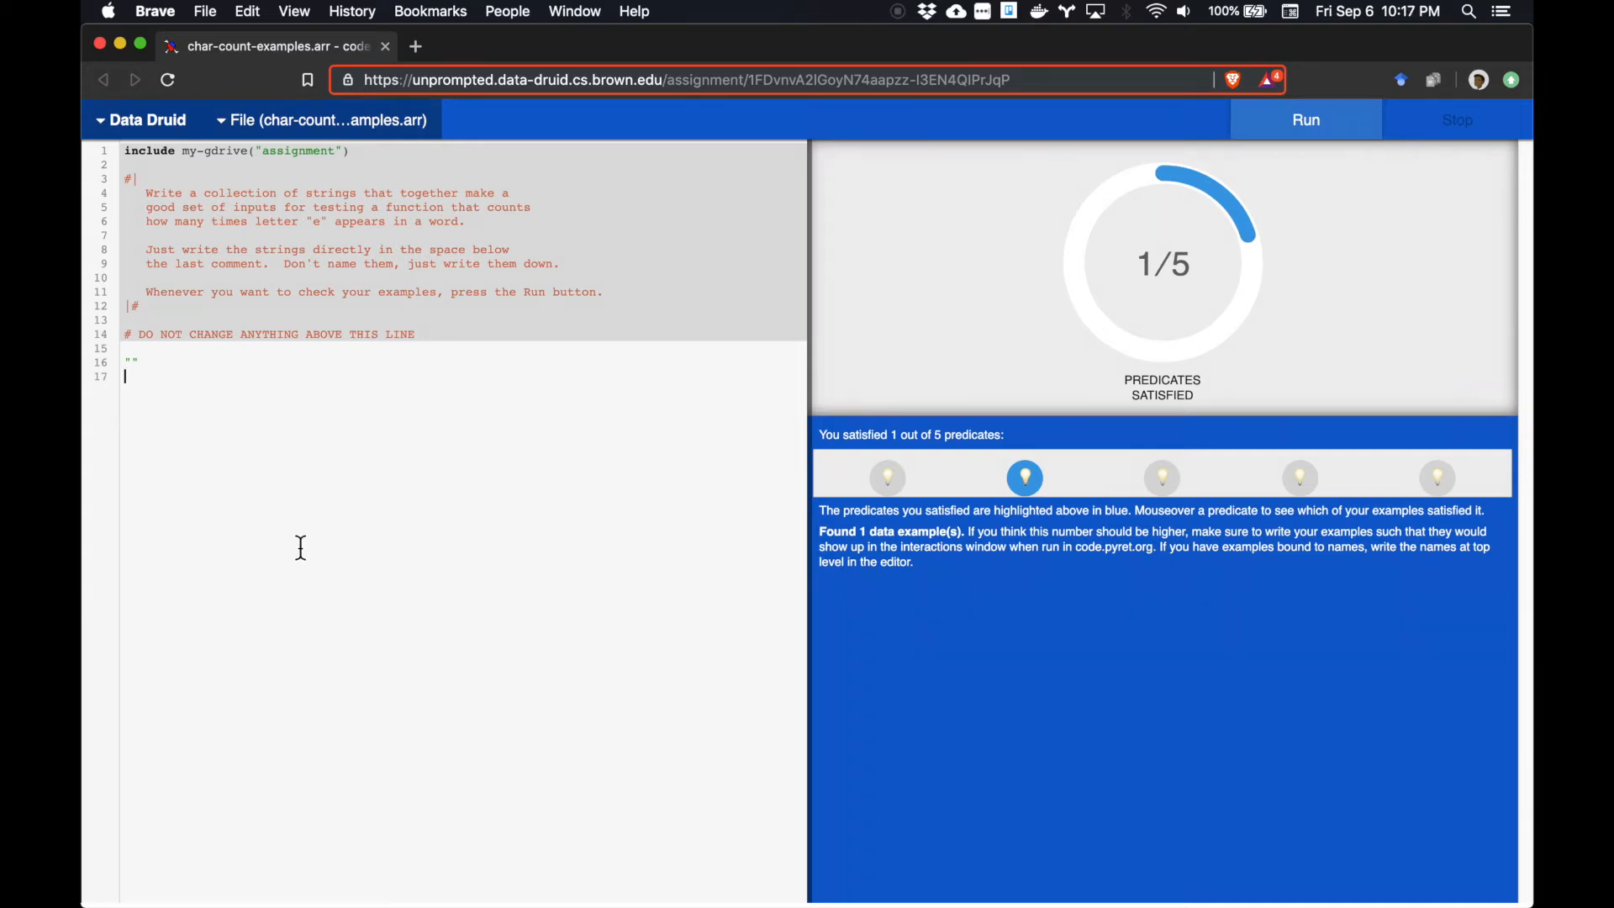
Add "e" on line 17 and run Data Druid, reaching 2 of 5 predicates.
{"action": "type", "text": "\"e\""}
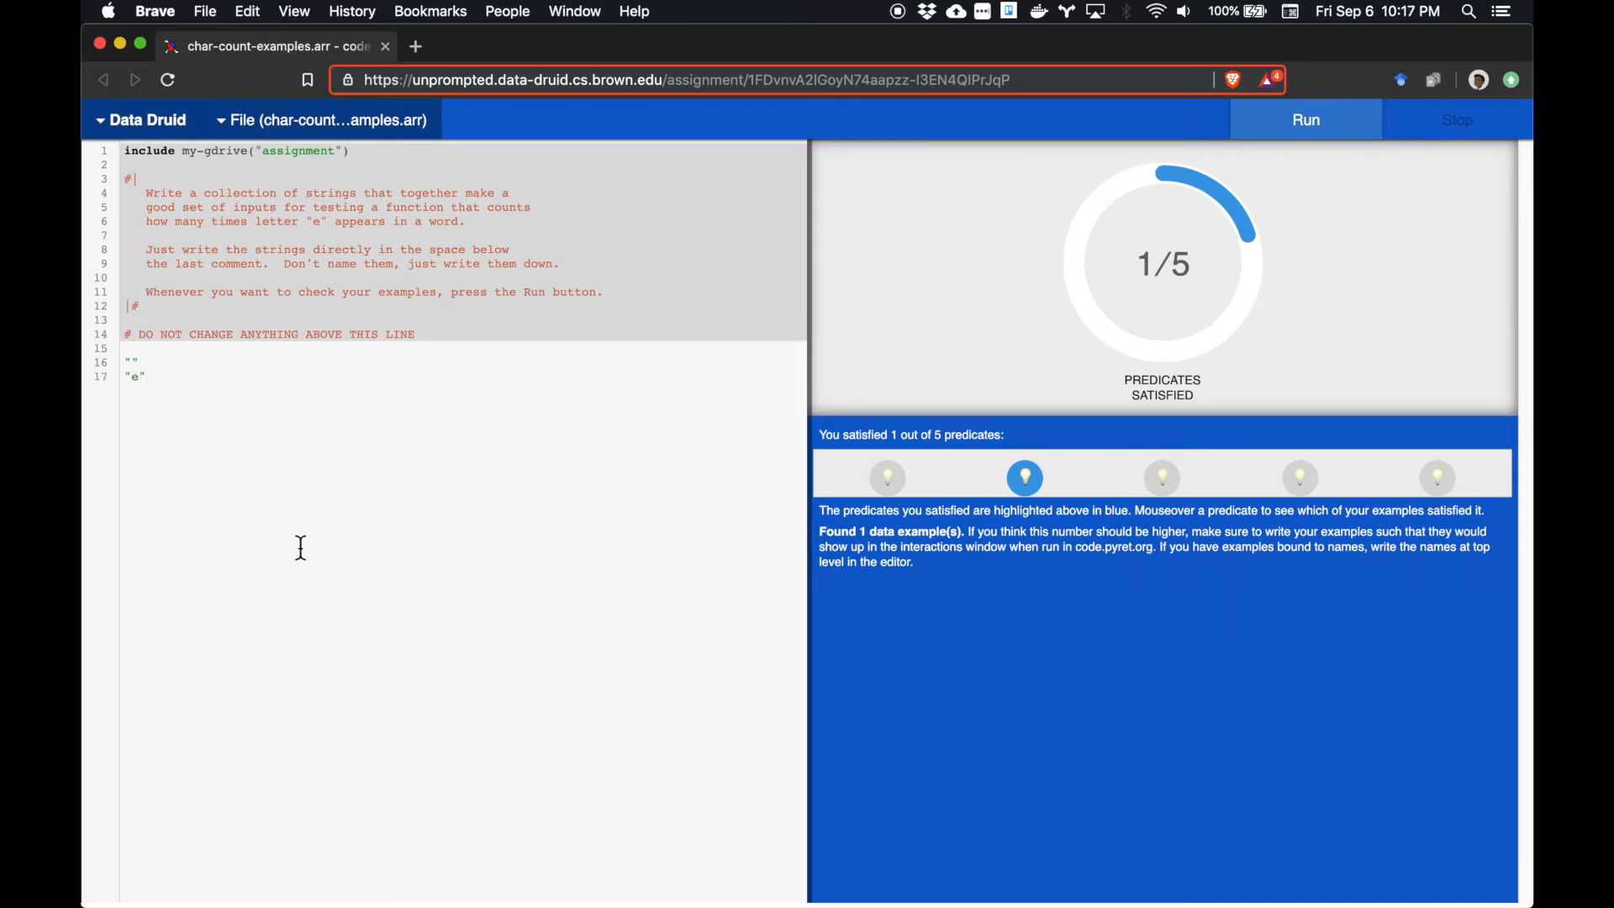
{"action": "key", "text": "Return"}
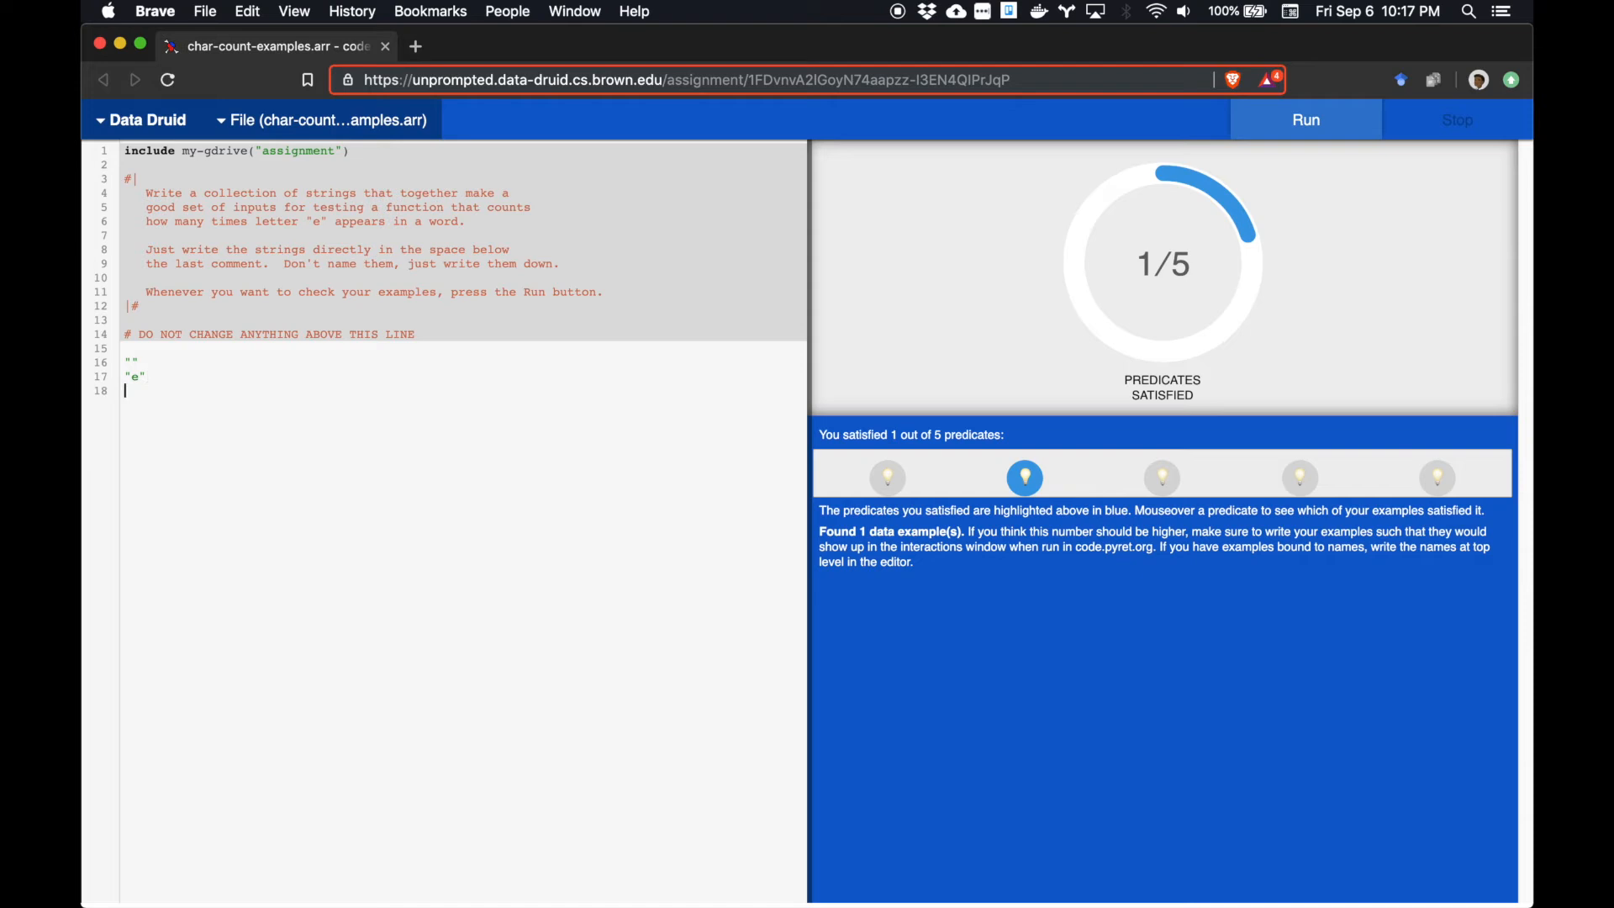
{"action": "left_click", "coordinate": [1304, 120]}
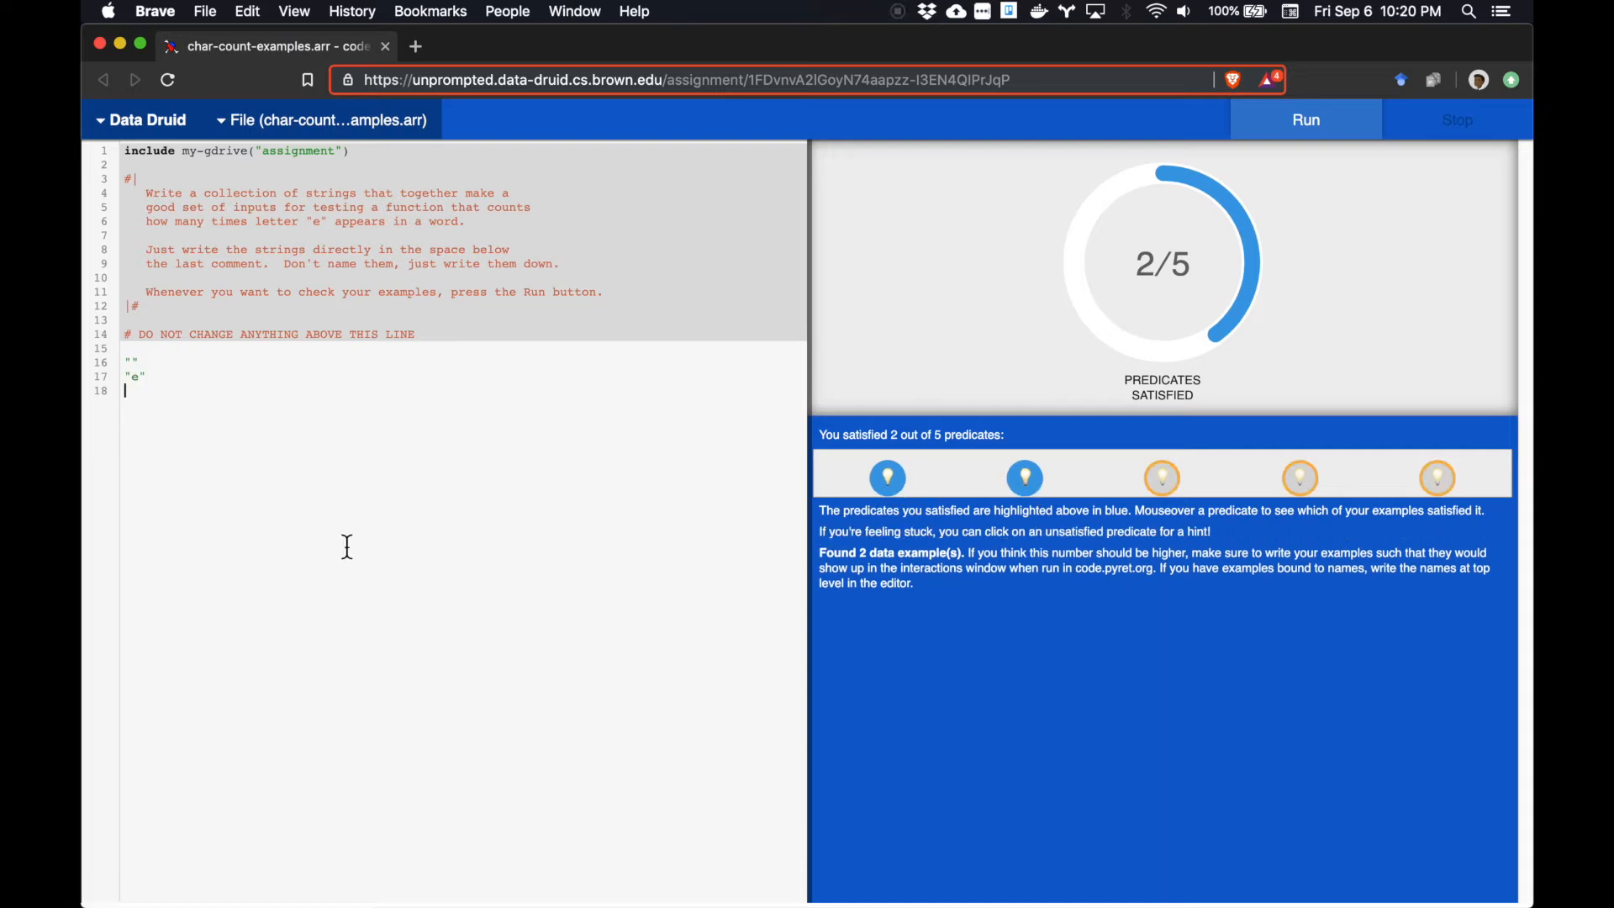
Add "e " as a third example and rerun; score stays 2 of 5.
{"action": "type", "text": "\"e \""}
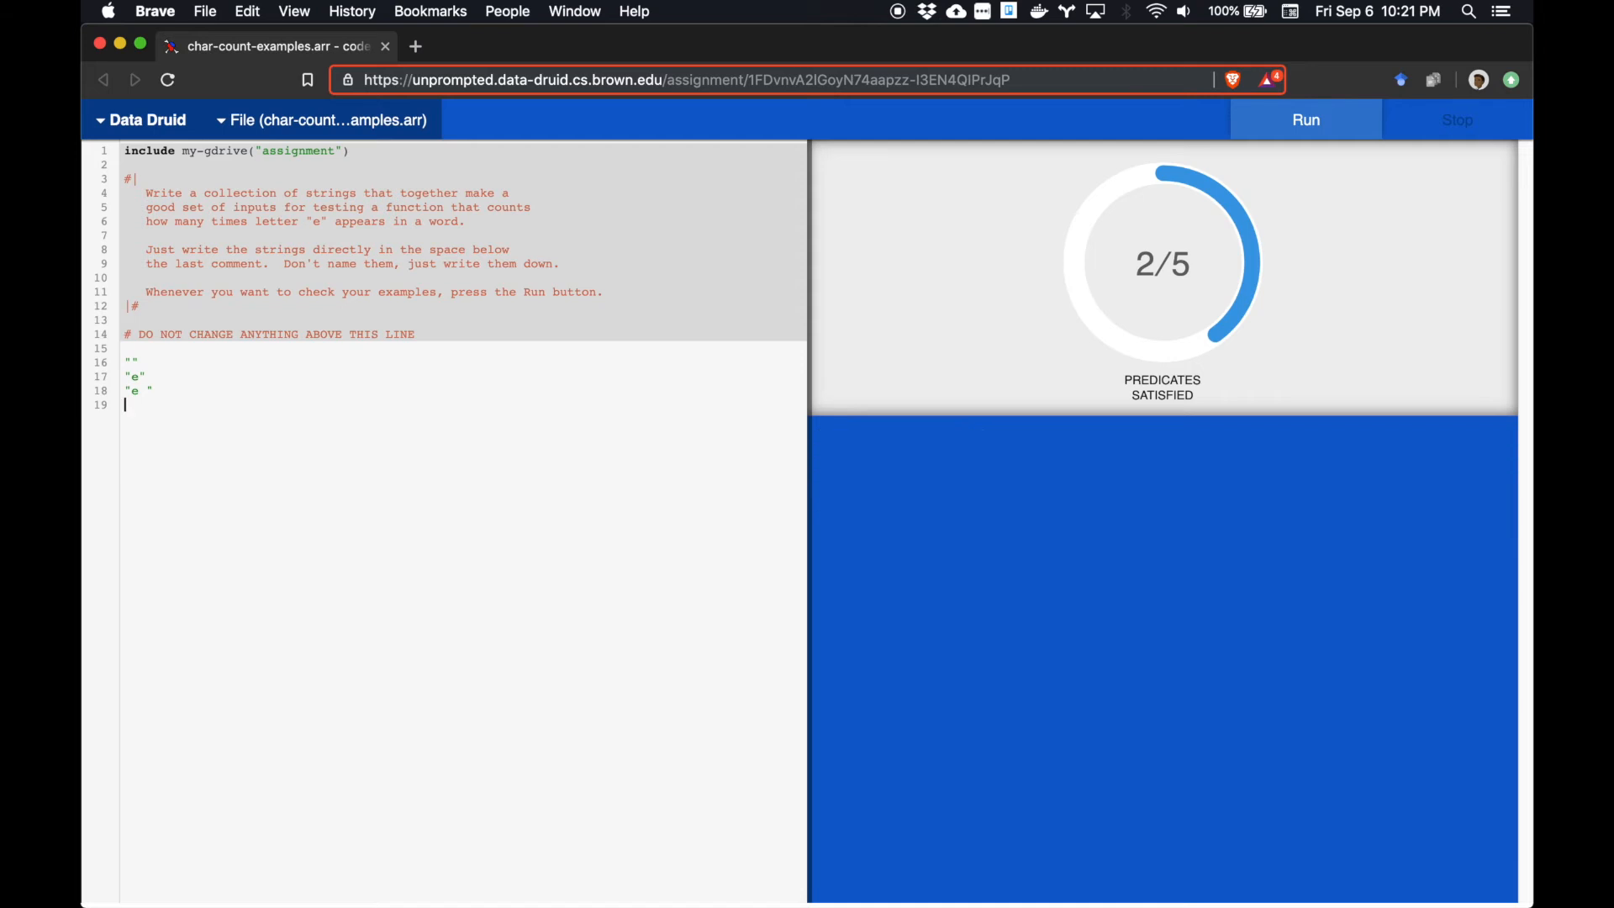
{"action": "left_click", "coordinate": [1304, 119]}
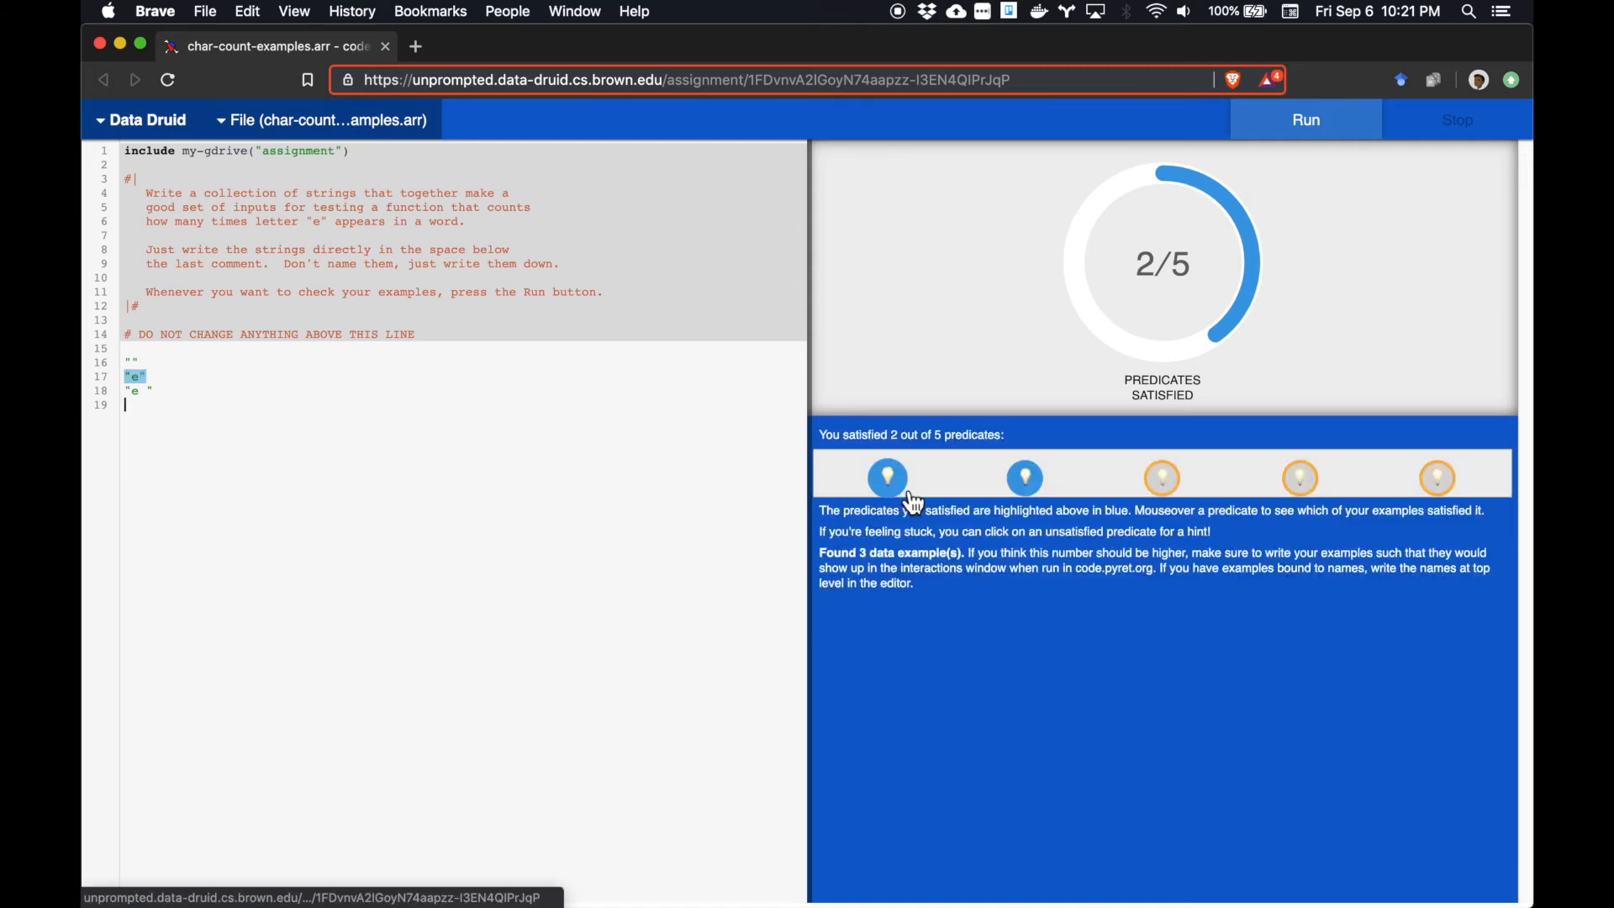
{"action": "mouse_move", "coordinate": [1024, 477]}
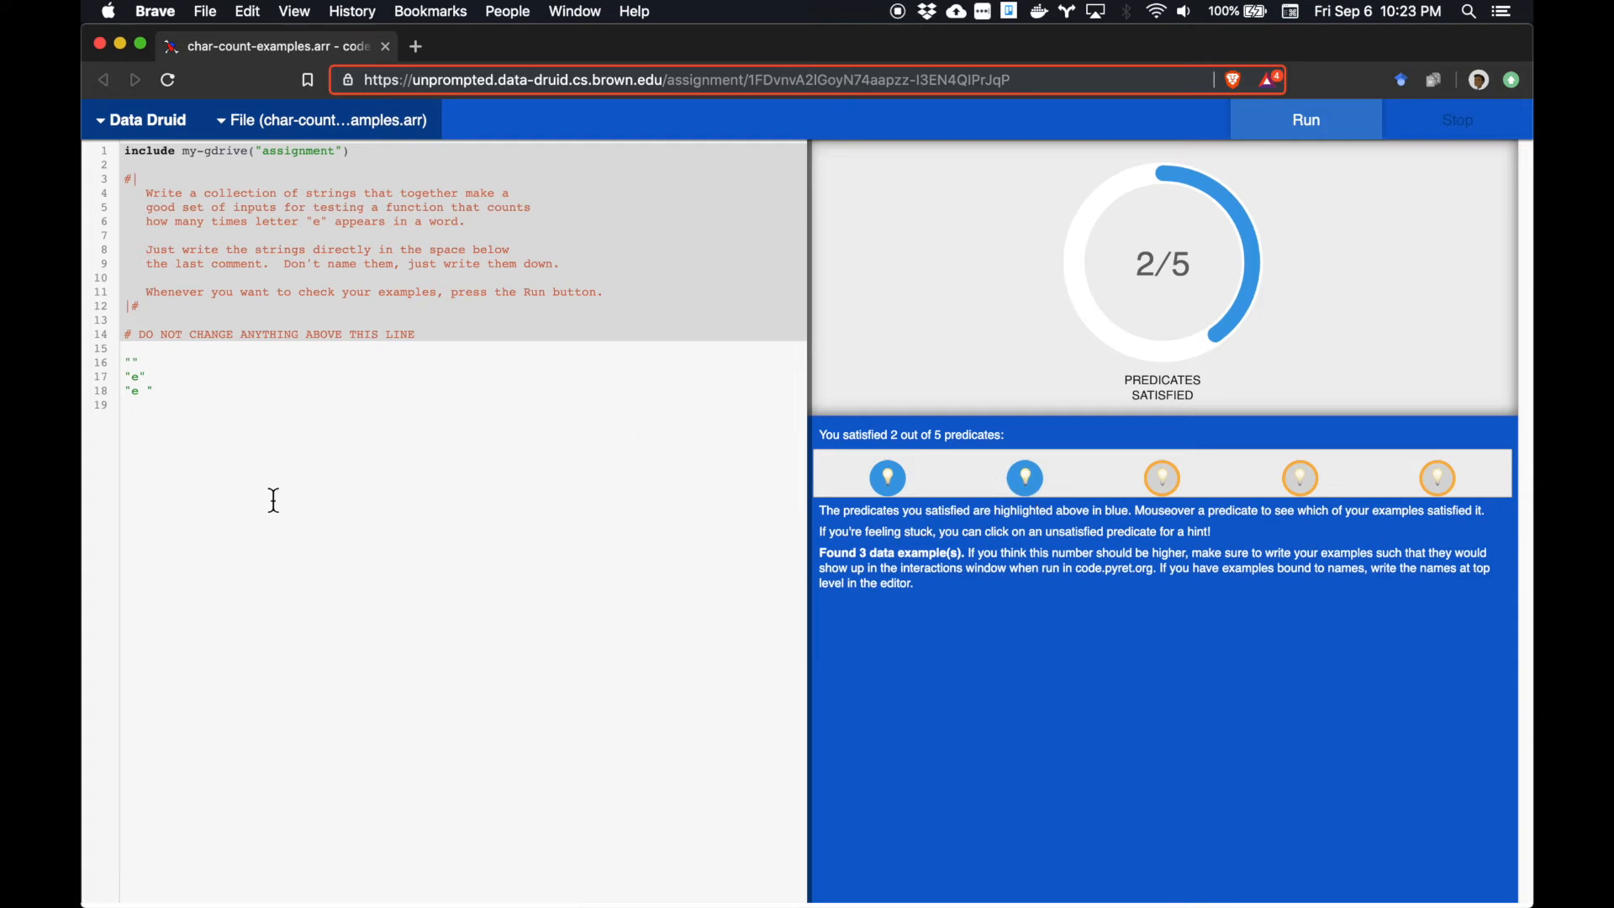
Add "ee ", " ee" and "eee", rerunning after each until 5/5 predicates pass.
{"action": "type", "text": "\"ee \""}
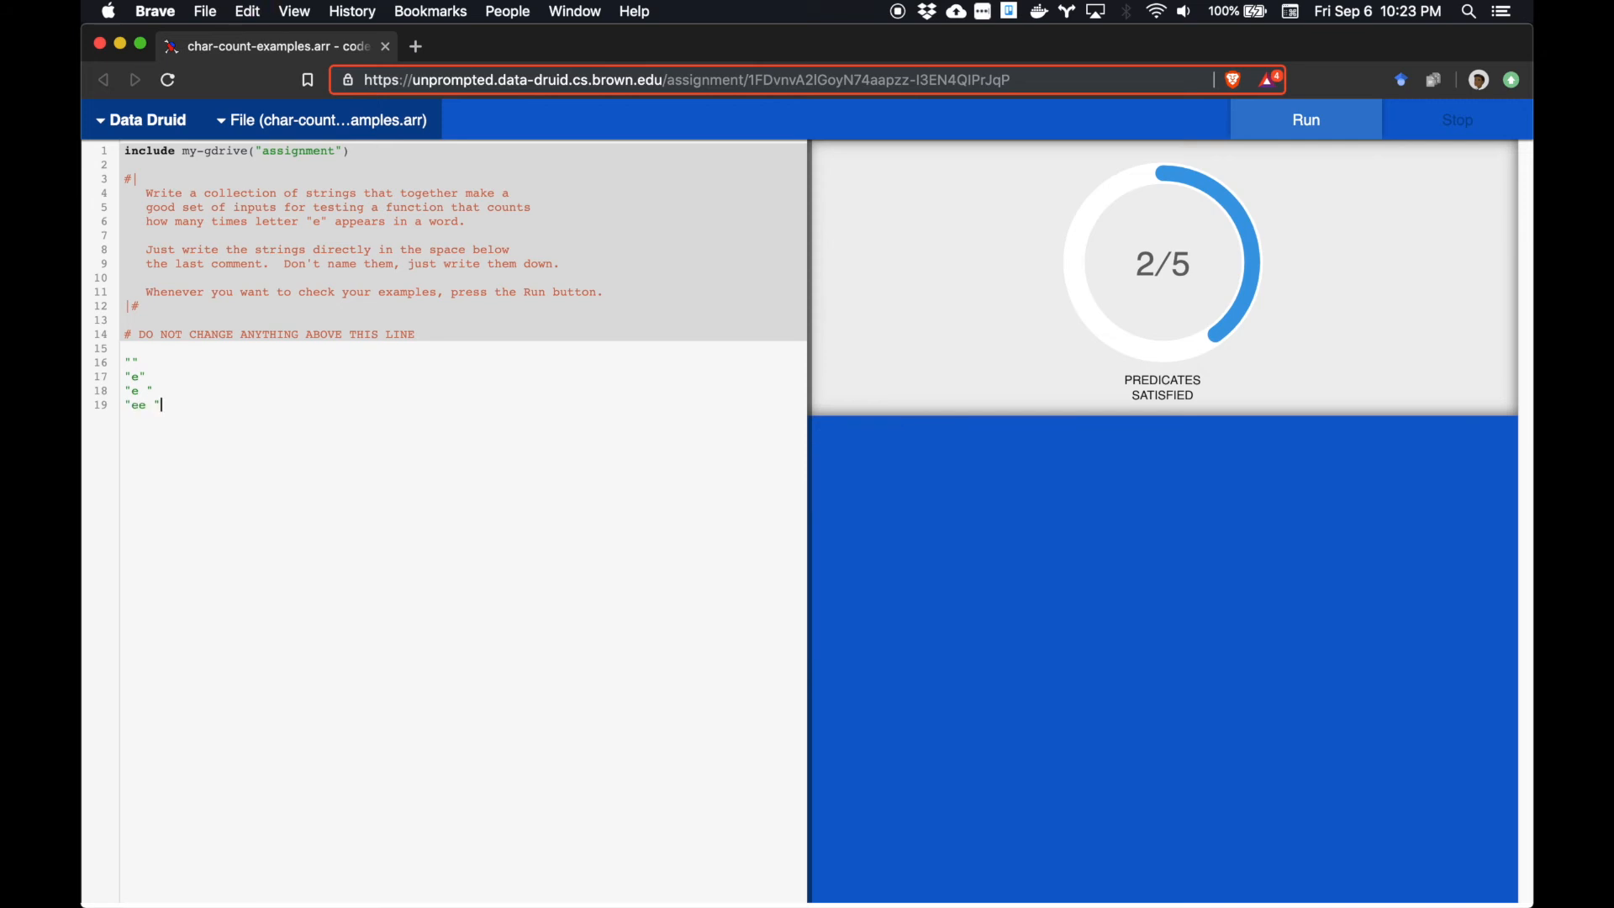
{"action": "left_click", "coordinate": [1304, 120]}
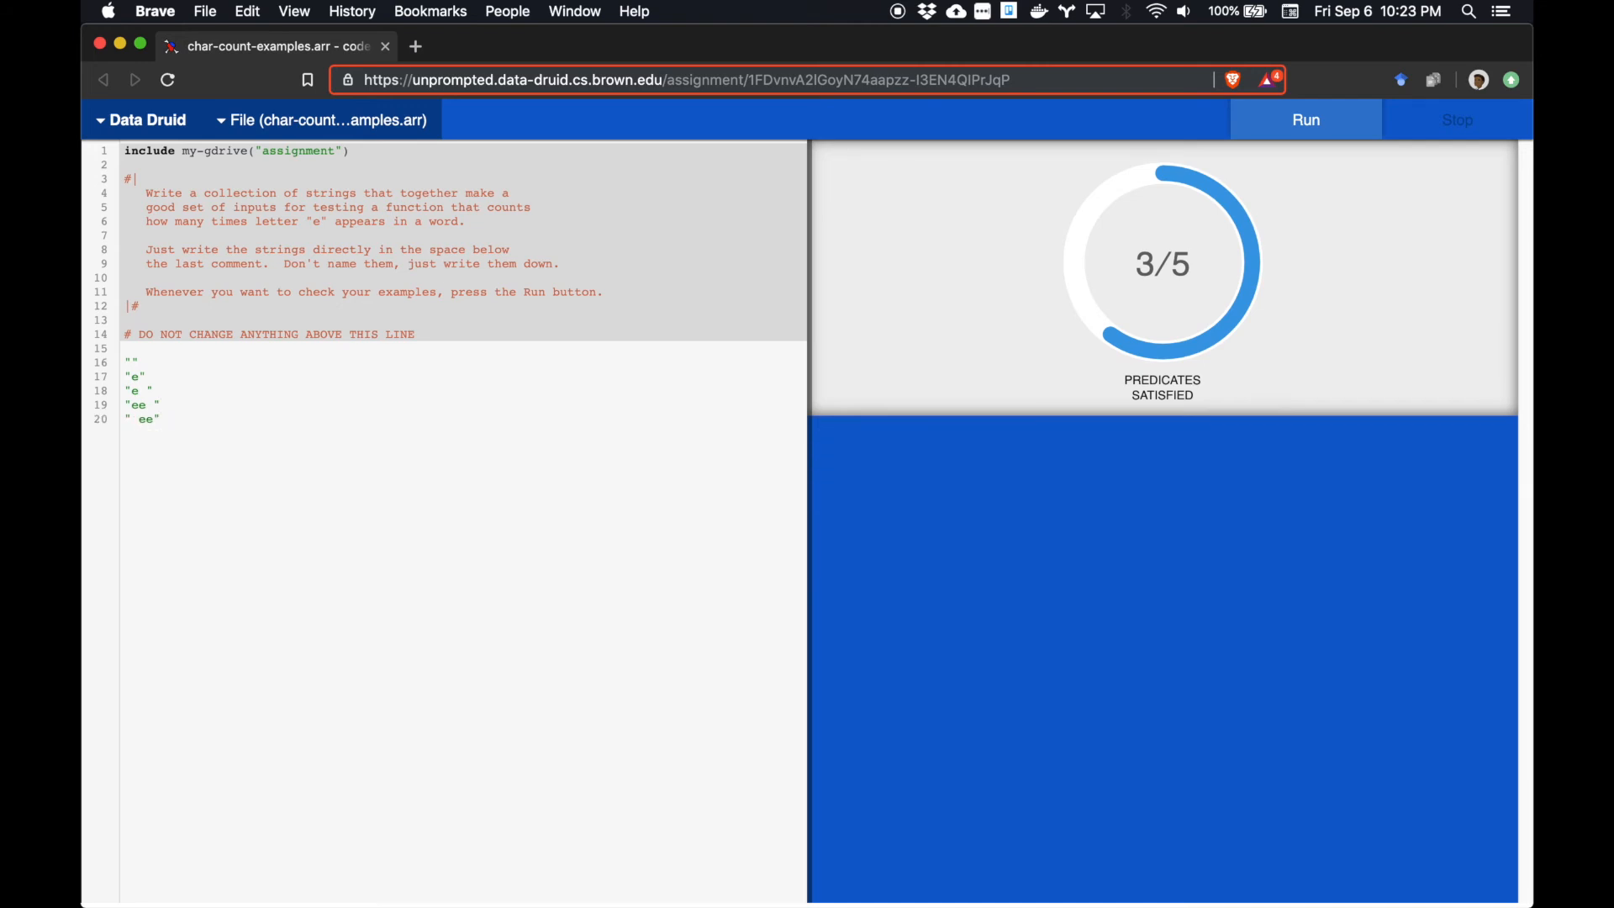
{"action": "left_click", "coordinate": [1303, 119]}
{"action": "type", "text": "\"eee\""}
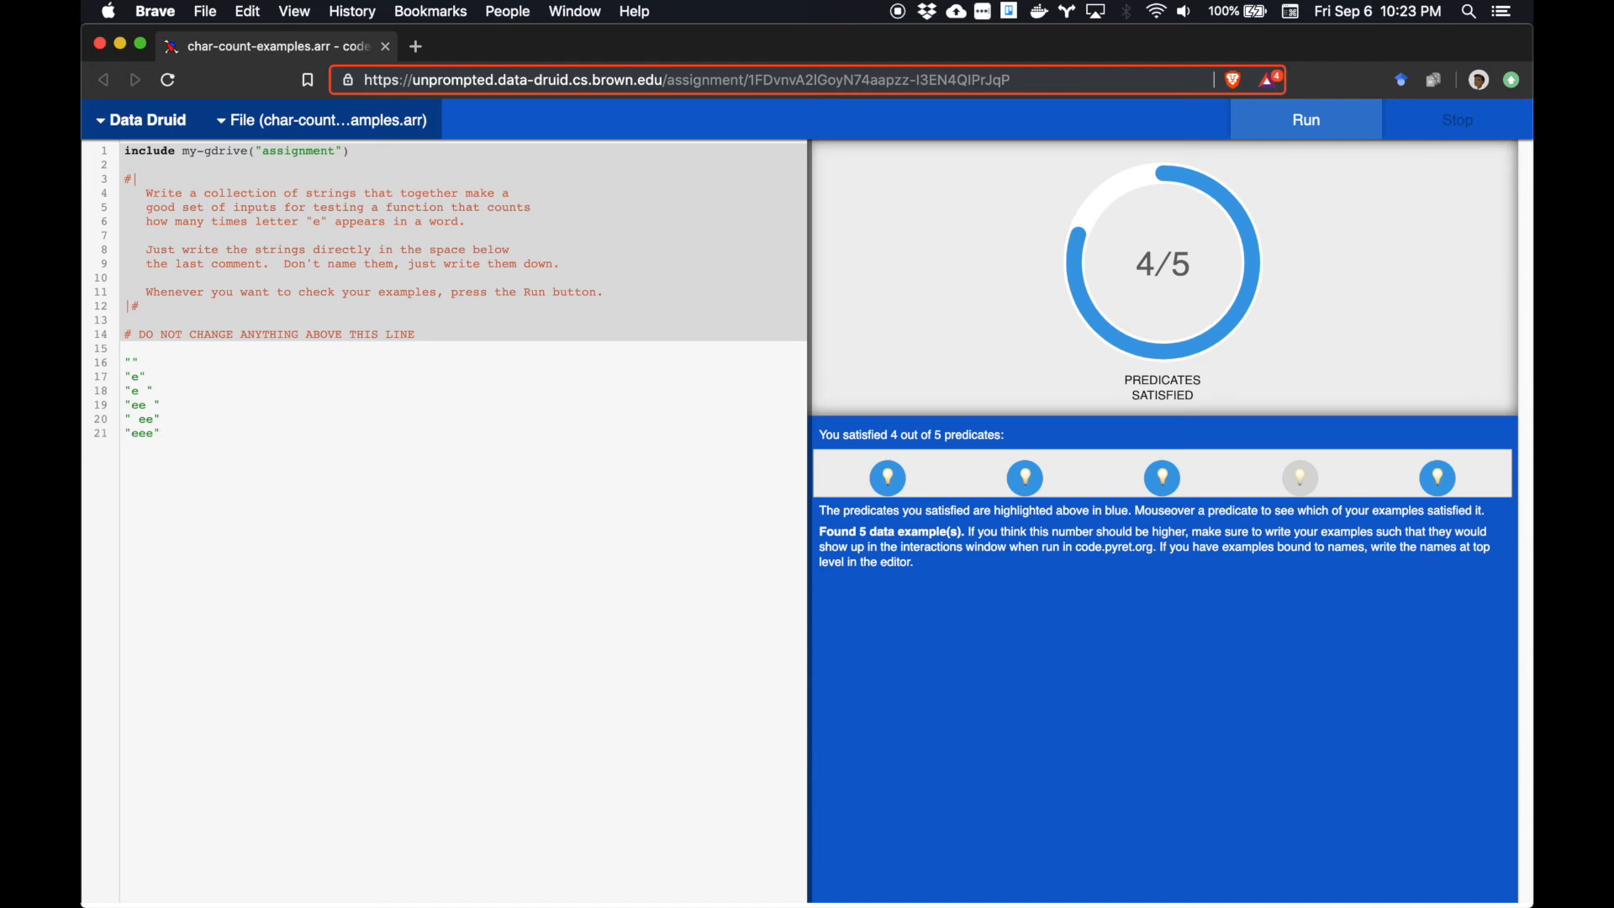
{"action": "left_click", "coordinate": [1304, 120]}
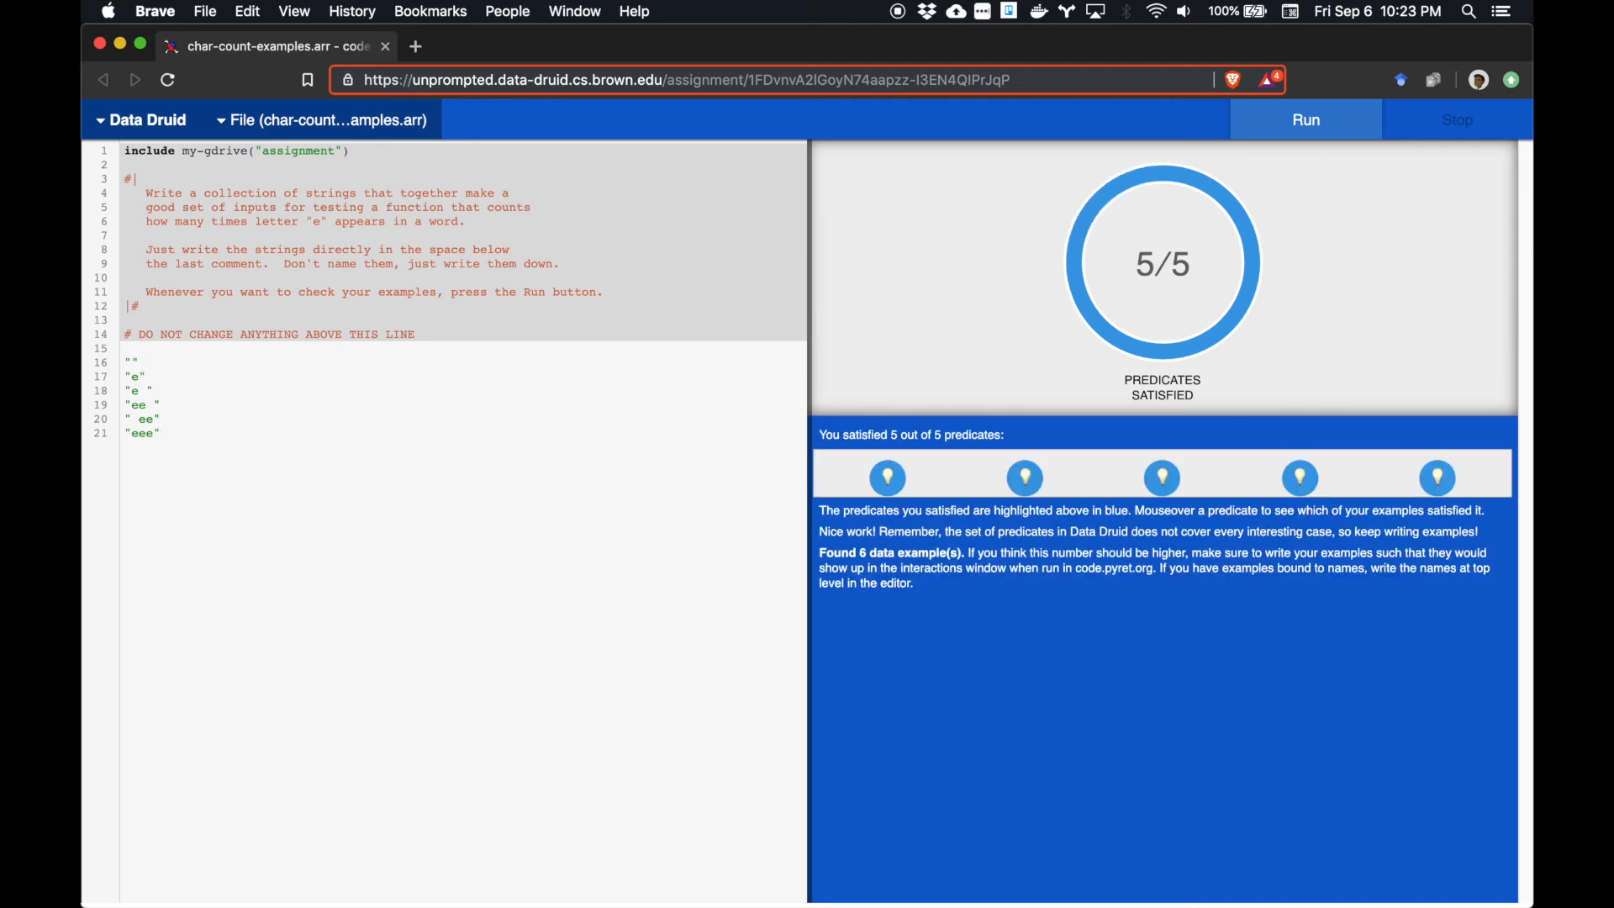